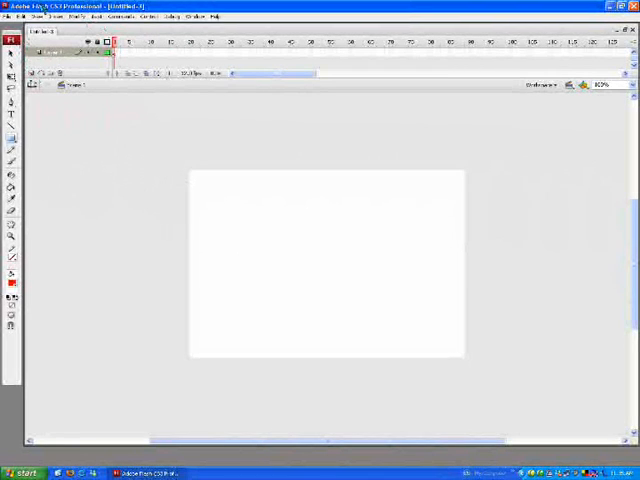
Create a new symbol of type Button via Insert > New Symbol and confirm it.
click(56, 16)
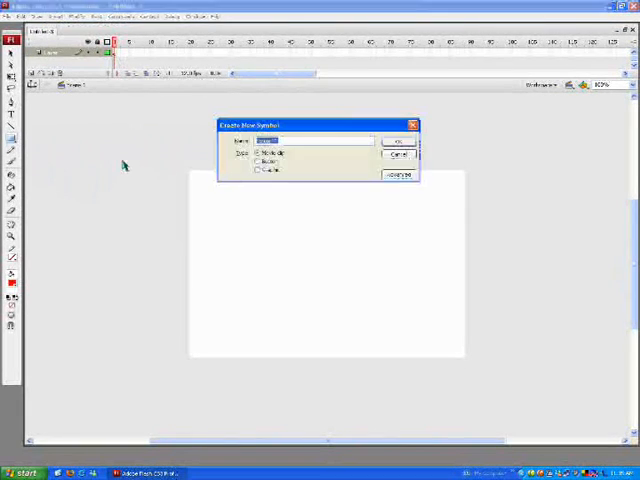
click(256, 160)
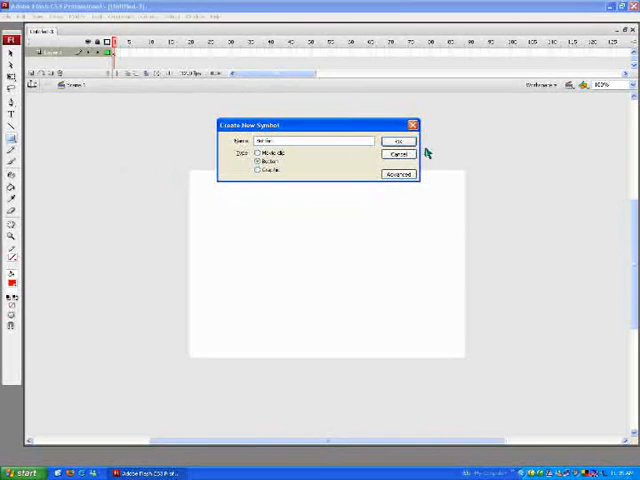
click(400, 140)
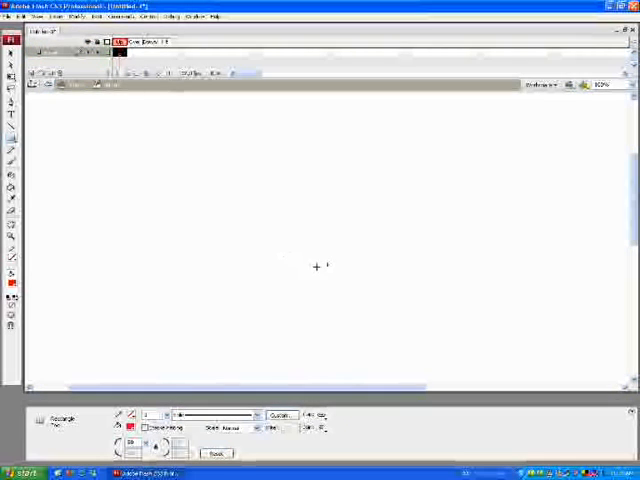
Draw a red rounded pill shape near the centre of the button's stage.
drag(268, 246, 382, 280)
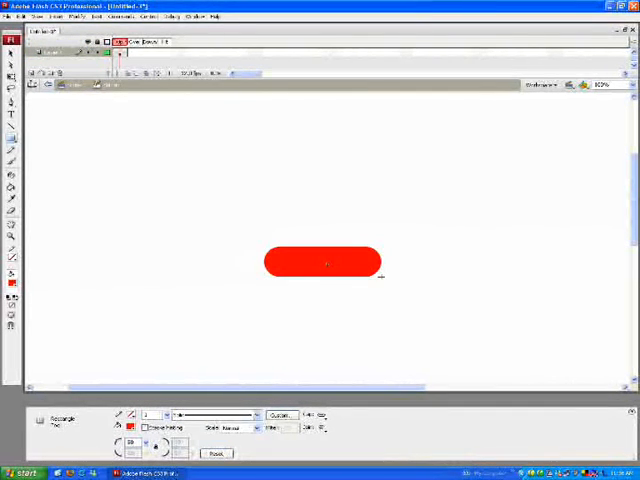
click(322, 262)
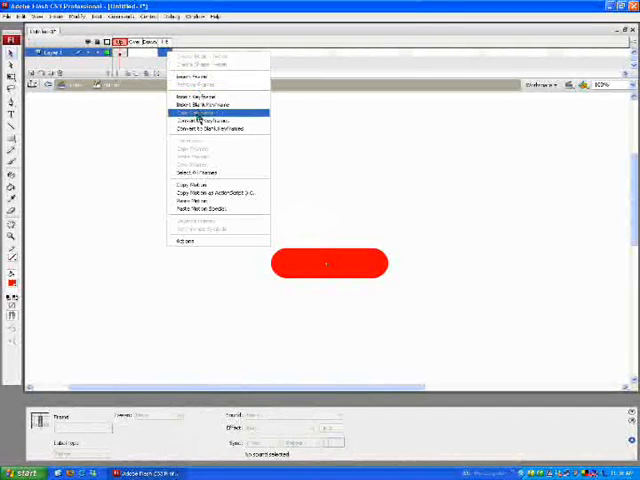
mouse_move(210, 130)
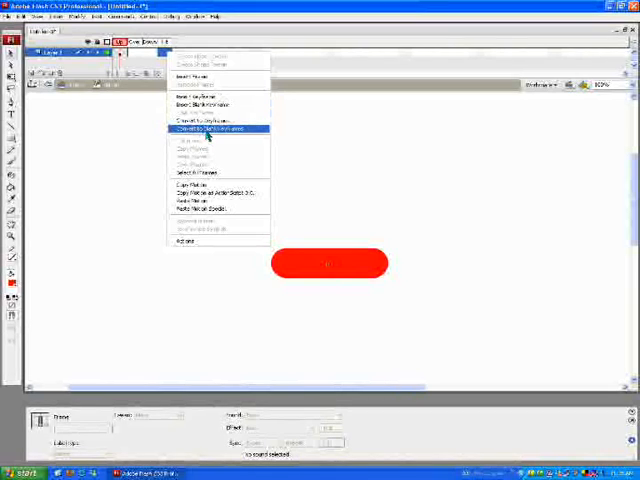
Convert the Over, Down and Hit frames to keyframes holding the red pill.
click(208, 130)
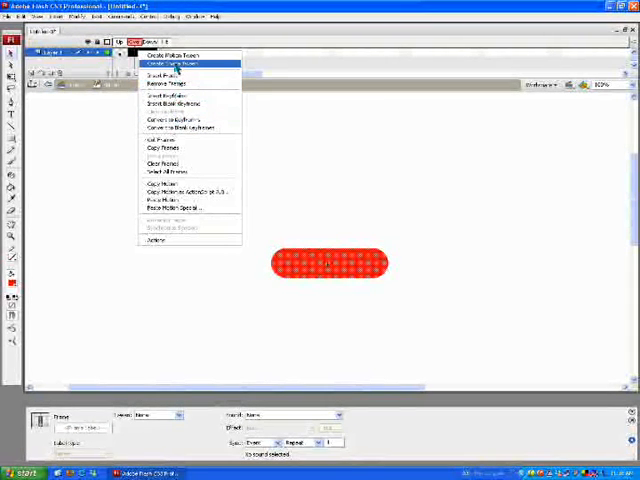
mouse_move(184, 120)
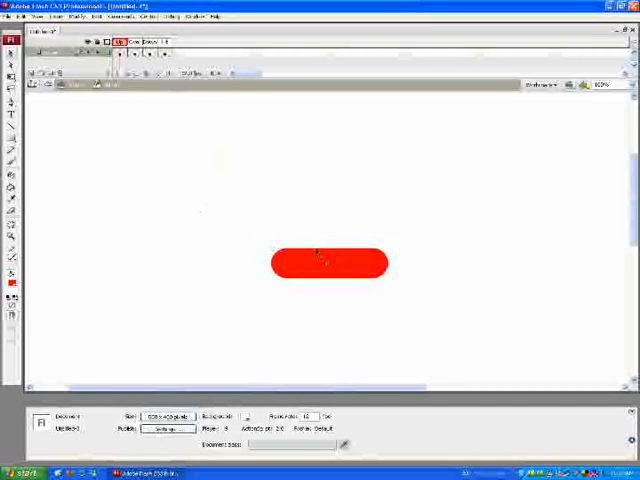
Place a text box on the red pill and label it 'Home'.
click(12, 112)
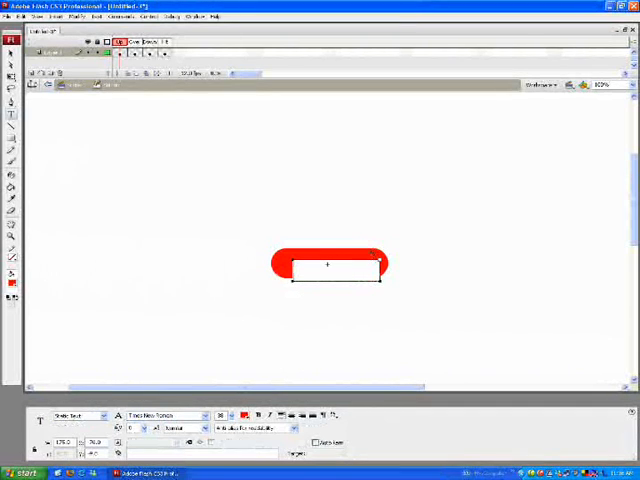
text(Home)
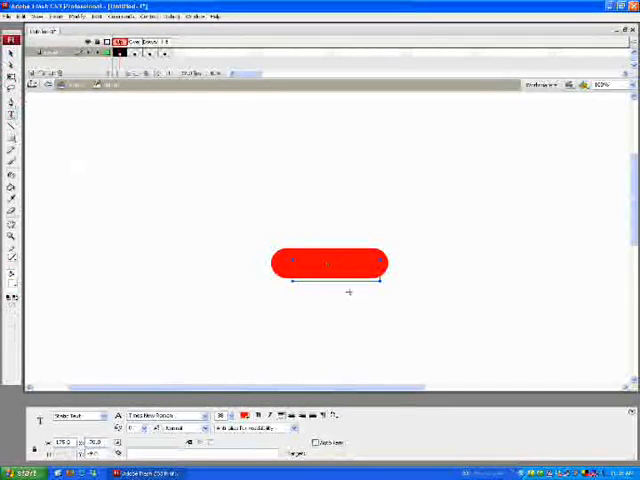
text(Home)
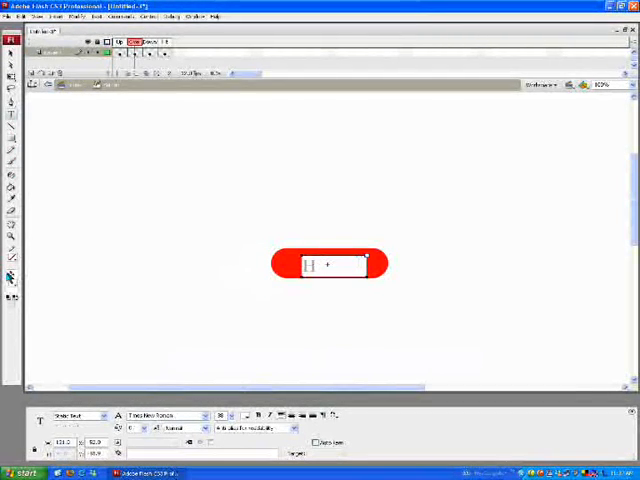
text(Home)
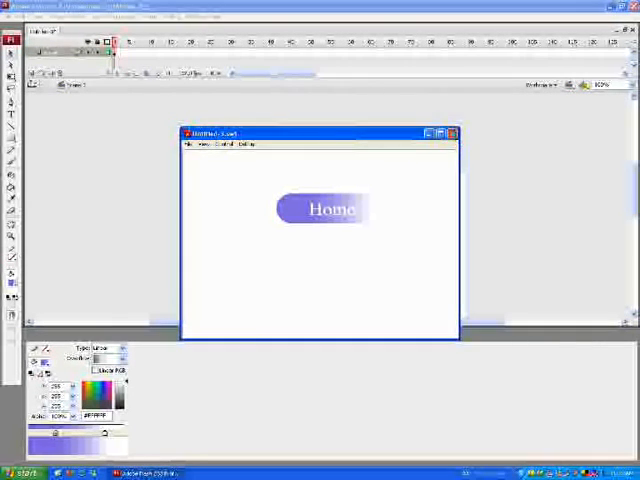
Close the Test Movie preview window showing the gradient Home button.
click(450, 132)
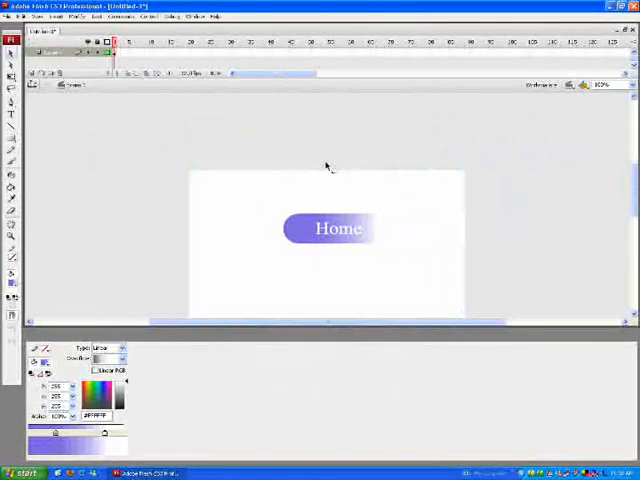